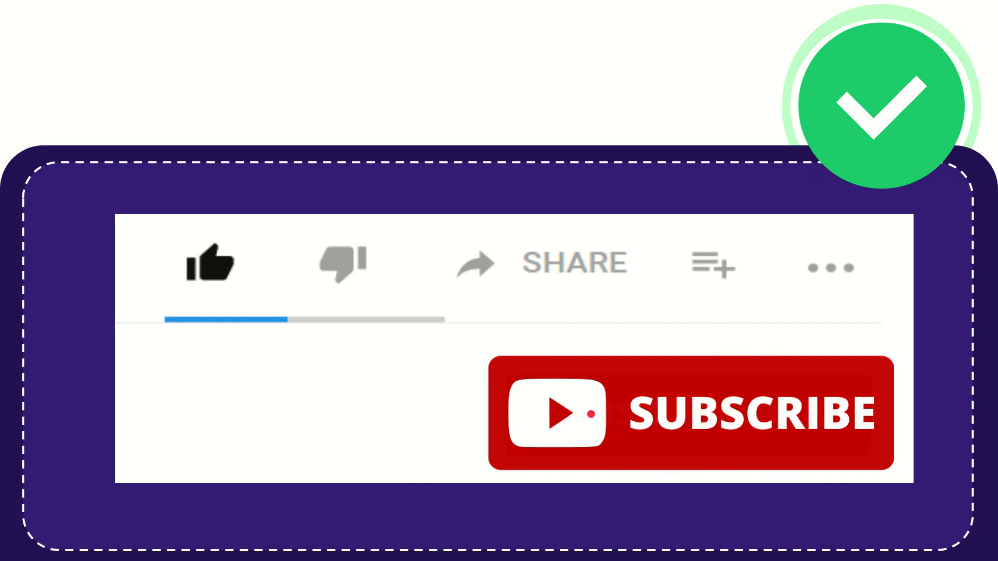
{"action": "left_click", "coordinate": [211, 263]}
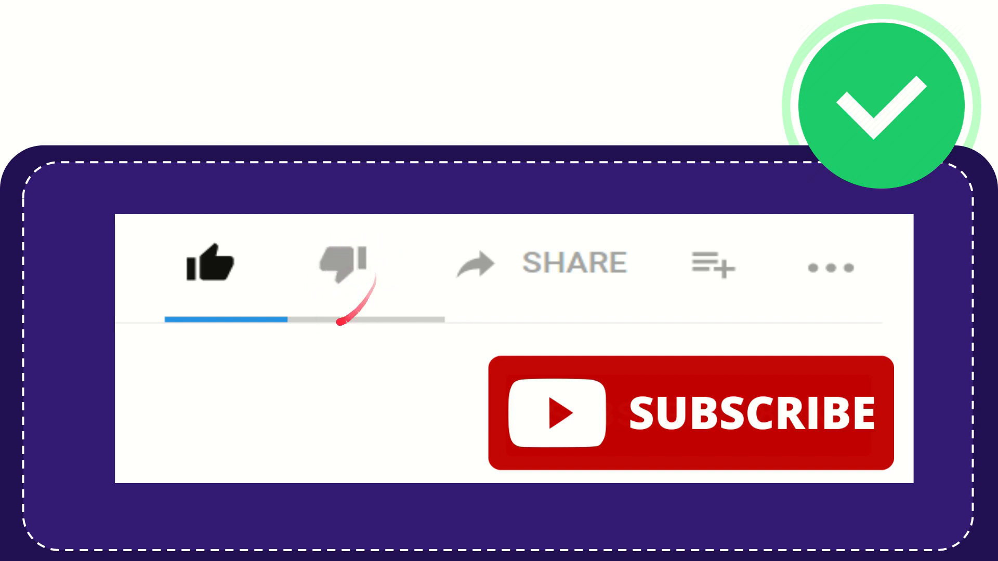
{"action": "left_click", "coordinate": [344, 262]}
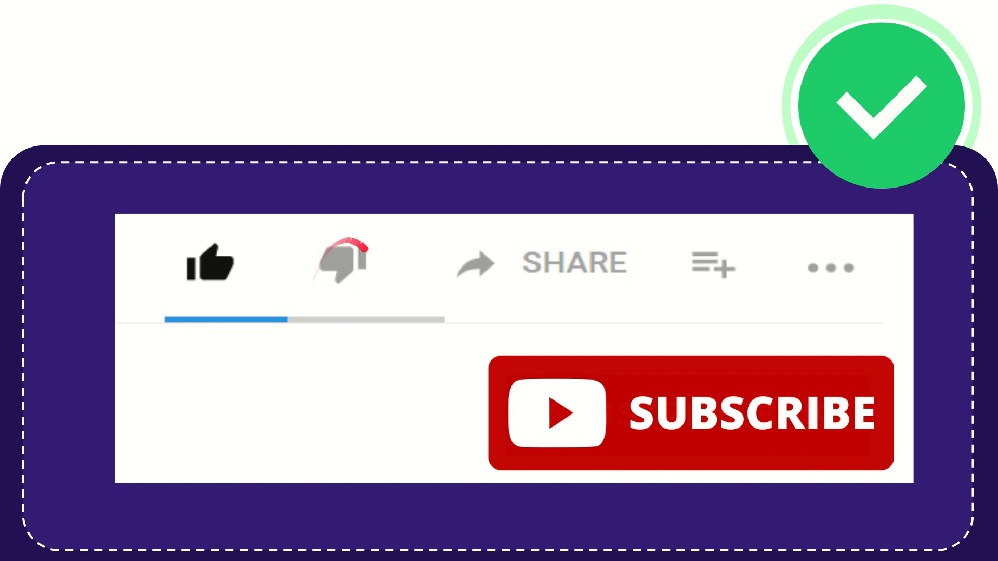